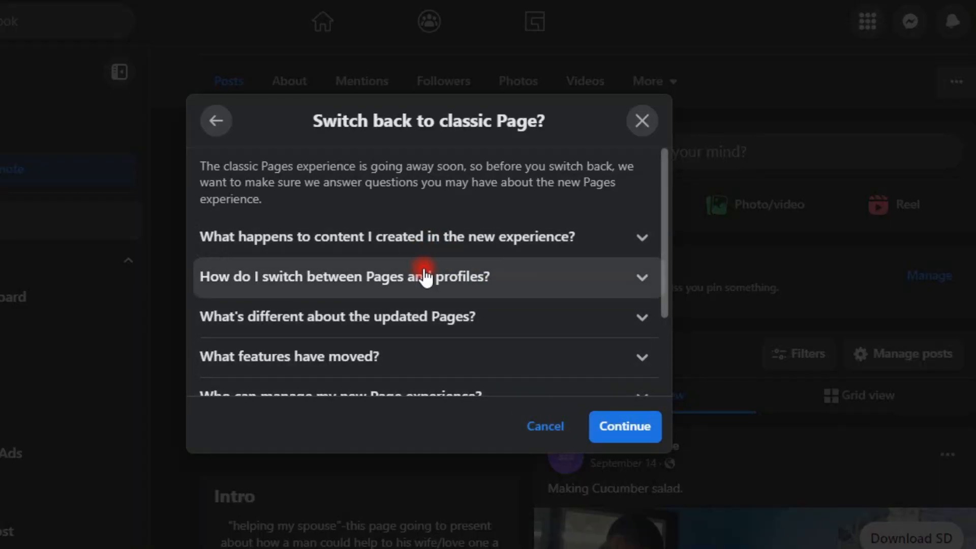
mouse_move(461, 270)
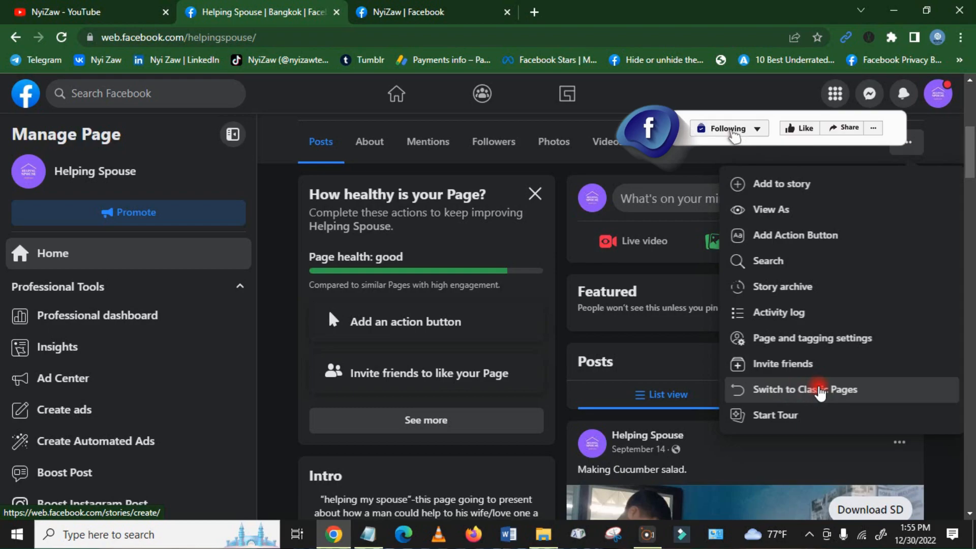
Step: Preview the Switch to Classic Pages prompt, then return to the Helping Spouse page
left_click(803, 389)
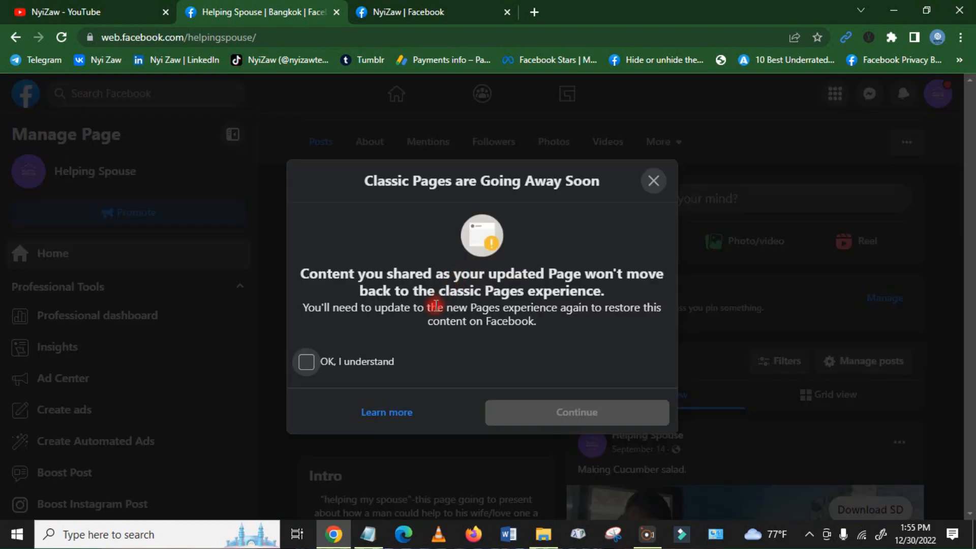
mouse_move(444, 184)
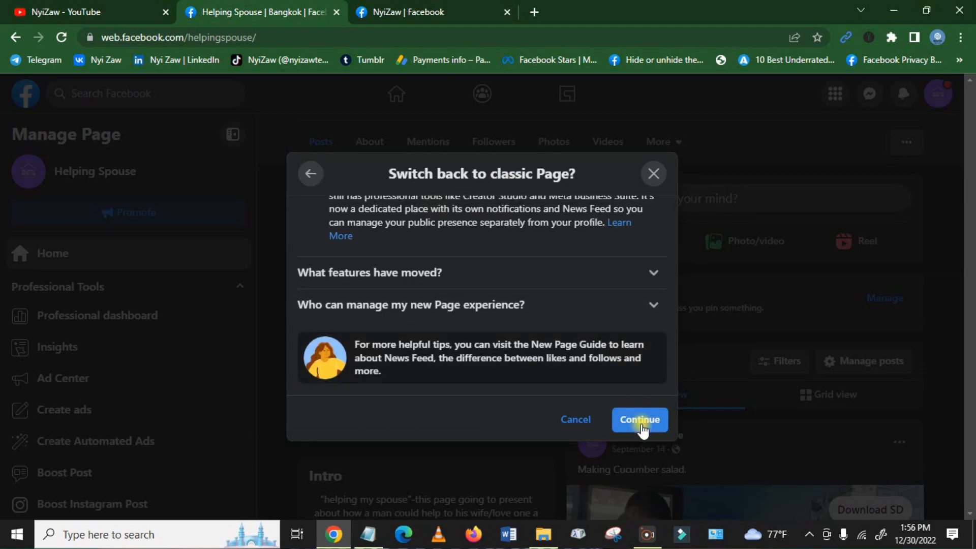
scroll("up", 3)
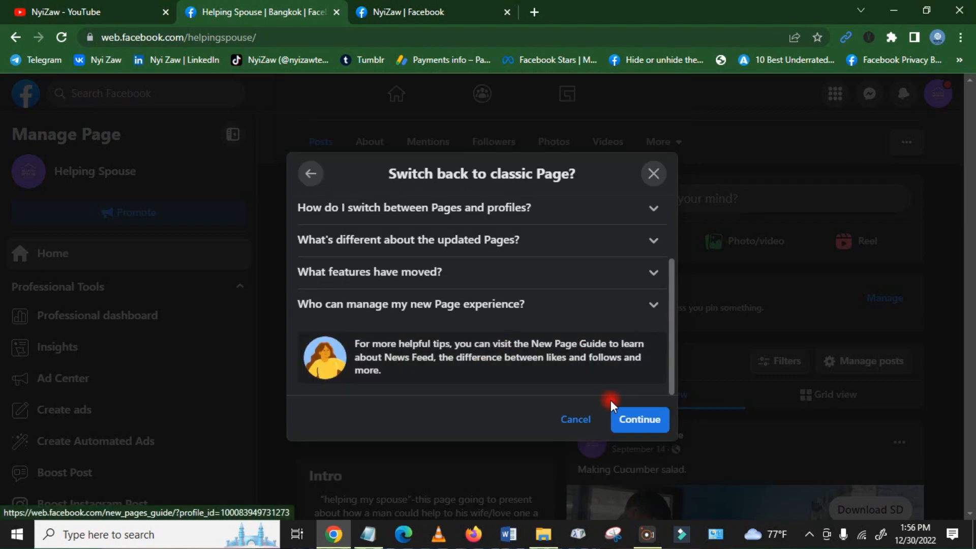
scroll("up", 3)
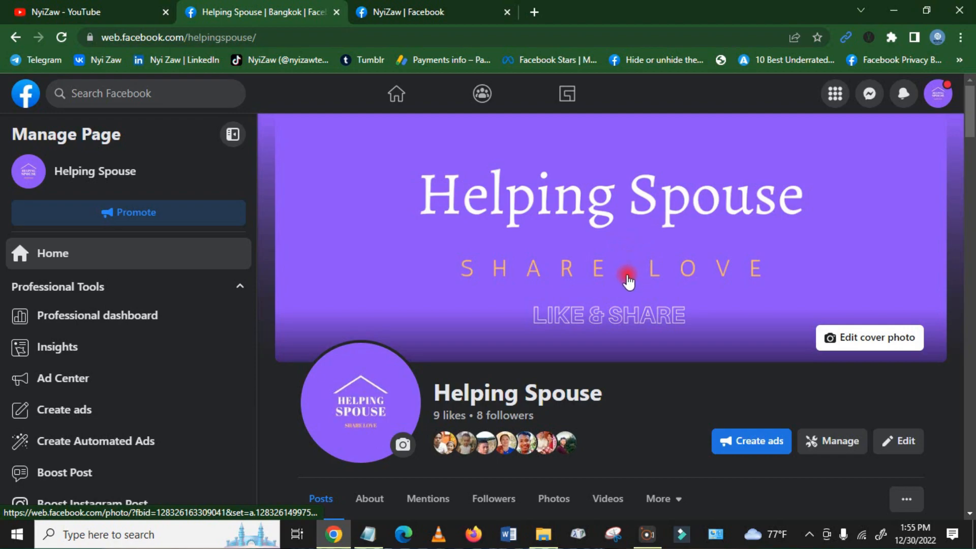
Step: From the page's ... menu, choose Switch to Classic Pages for Helping Spouse
scroll("down", 3)
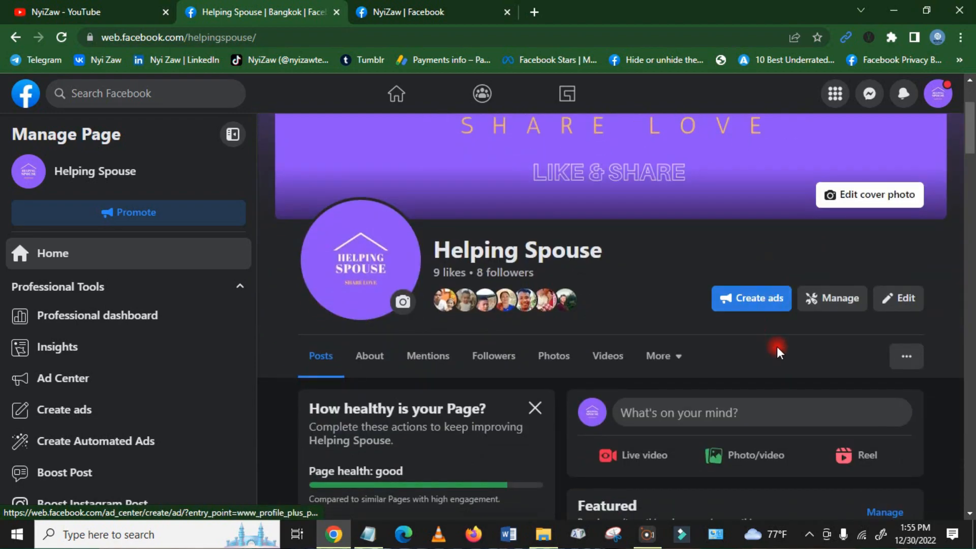
left_click(906, 357)
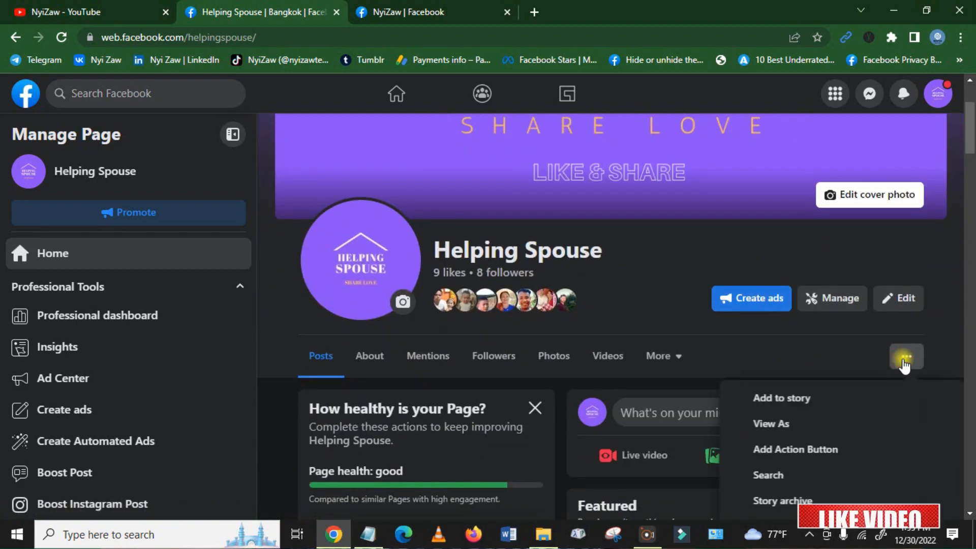
scroll("down", 3)
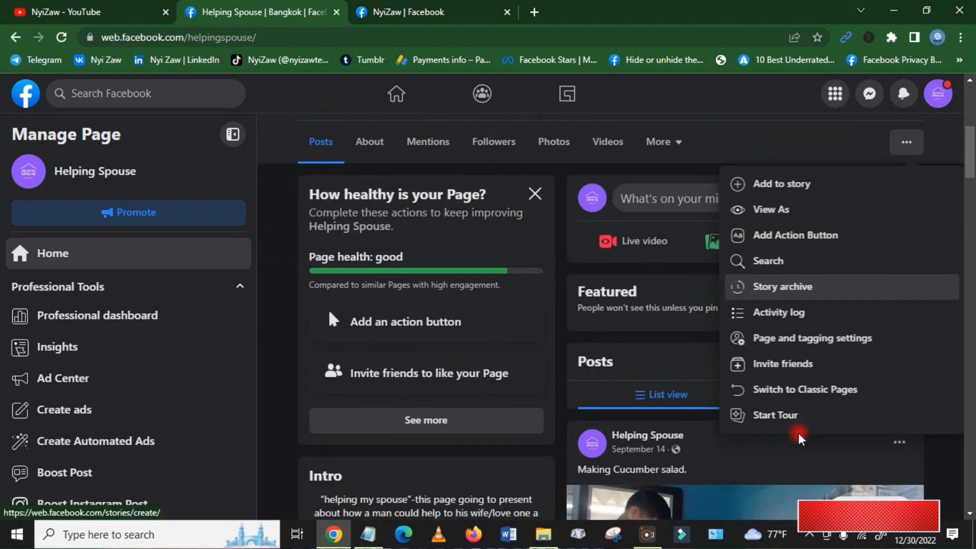
mouse_move(799, 390)
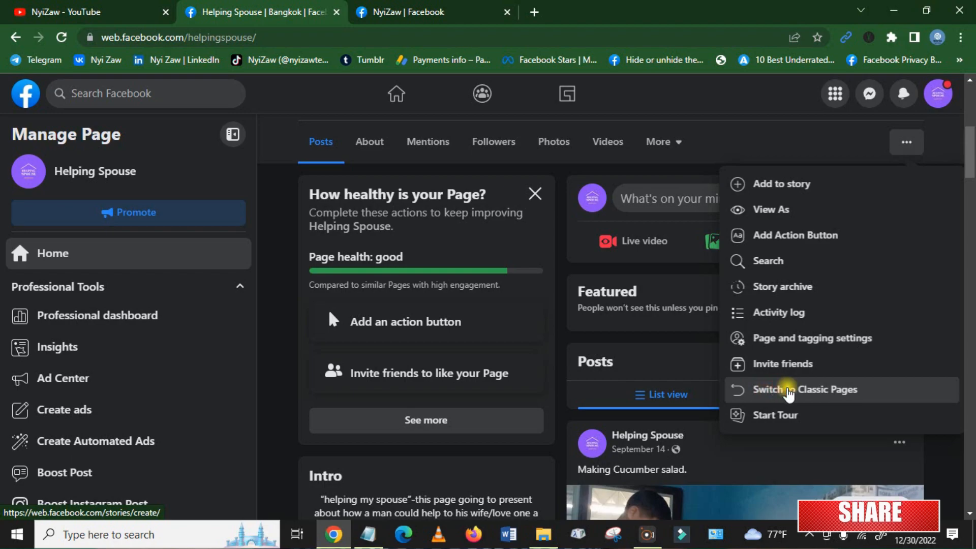
left_click(806, 390)
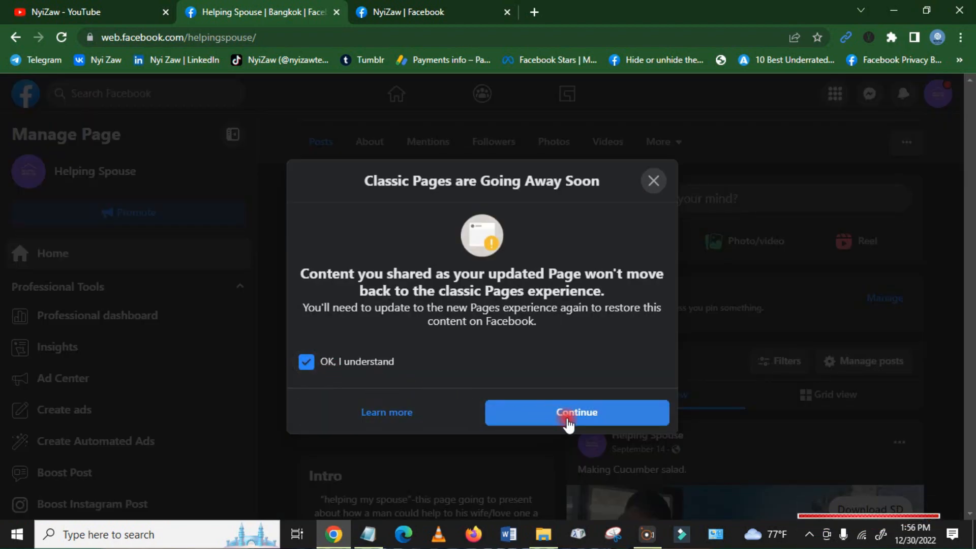
Step: Accept the 'Classic Pages are going away' warnings and confirm Switch Back for Helping Spouse
left_click(575, 411)
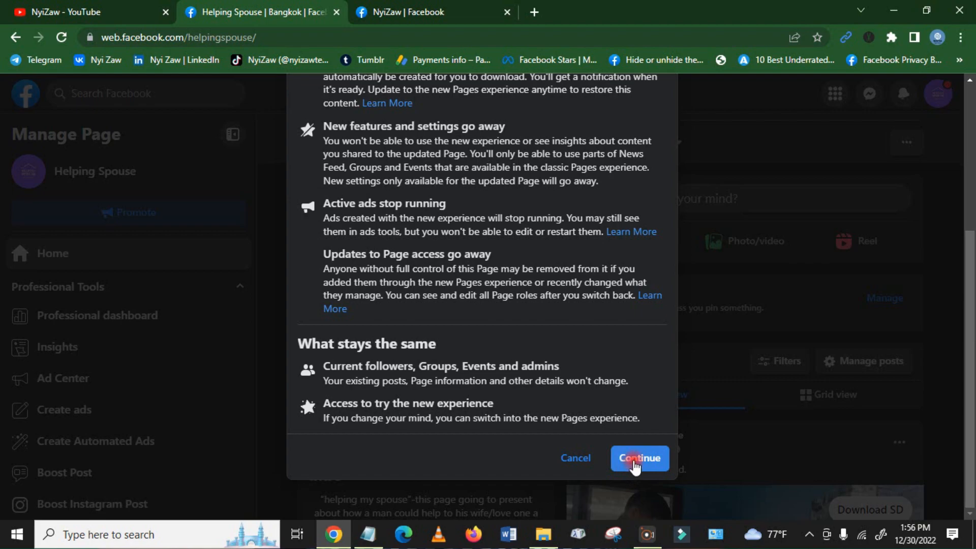
left_click(638, 458)
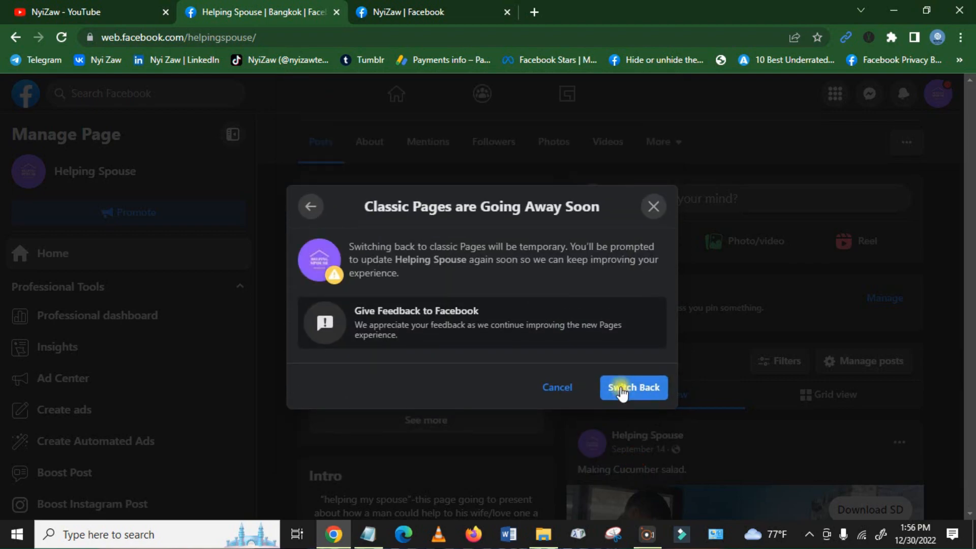
left_click(633, 387)
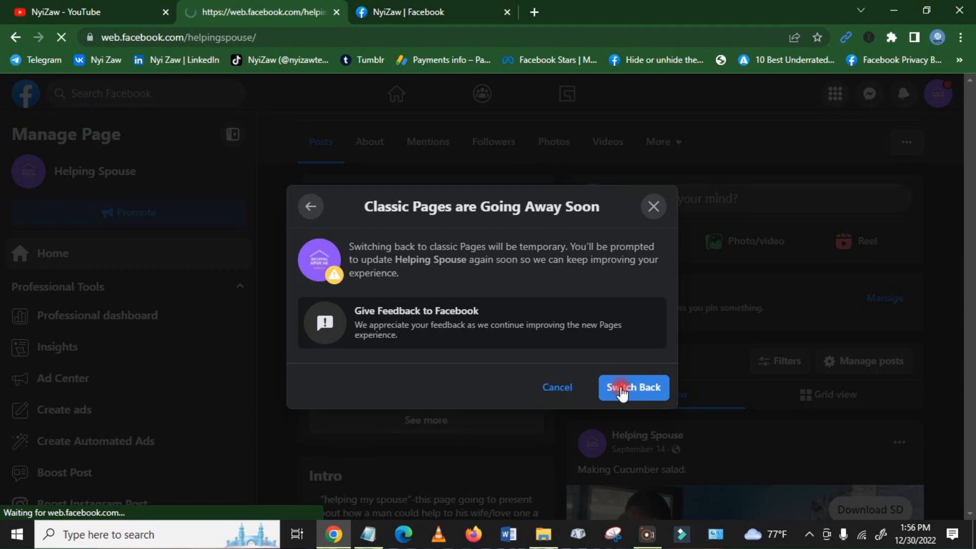
left_click(632, 387)
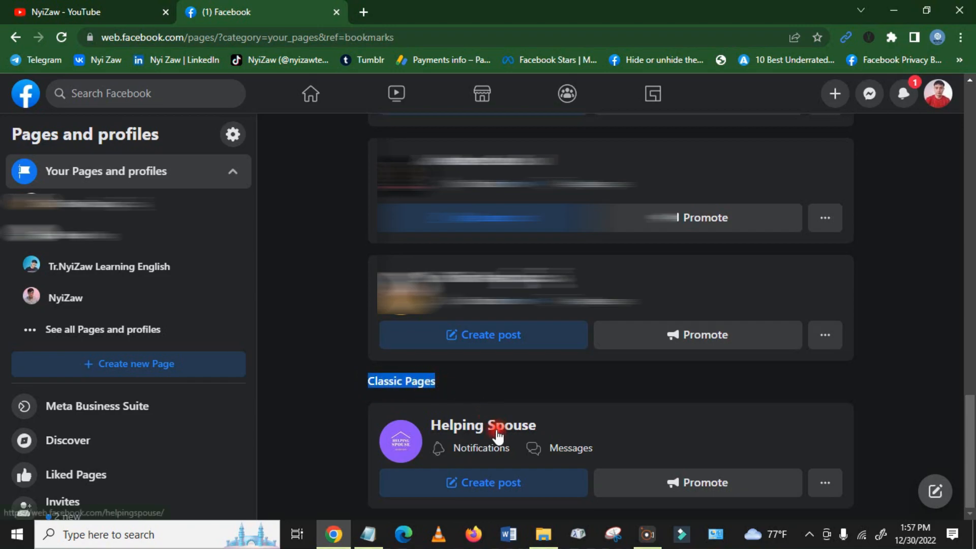
Step: Open Helping Spouse from the Classic Pages list in its classic layout
left_click(482, 424)
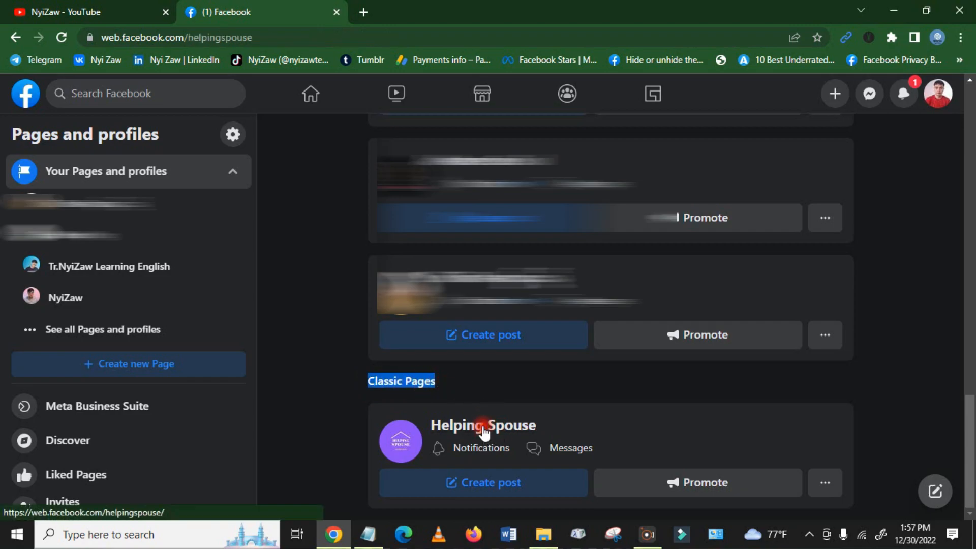
left_click(481, 424)
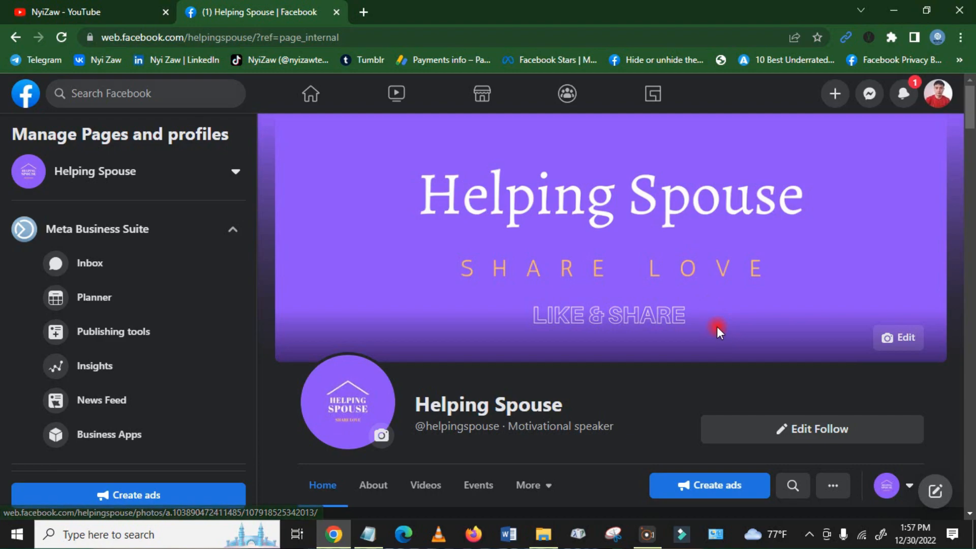